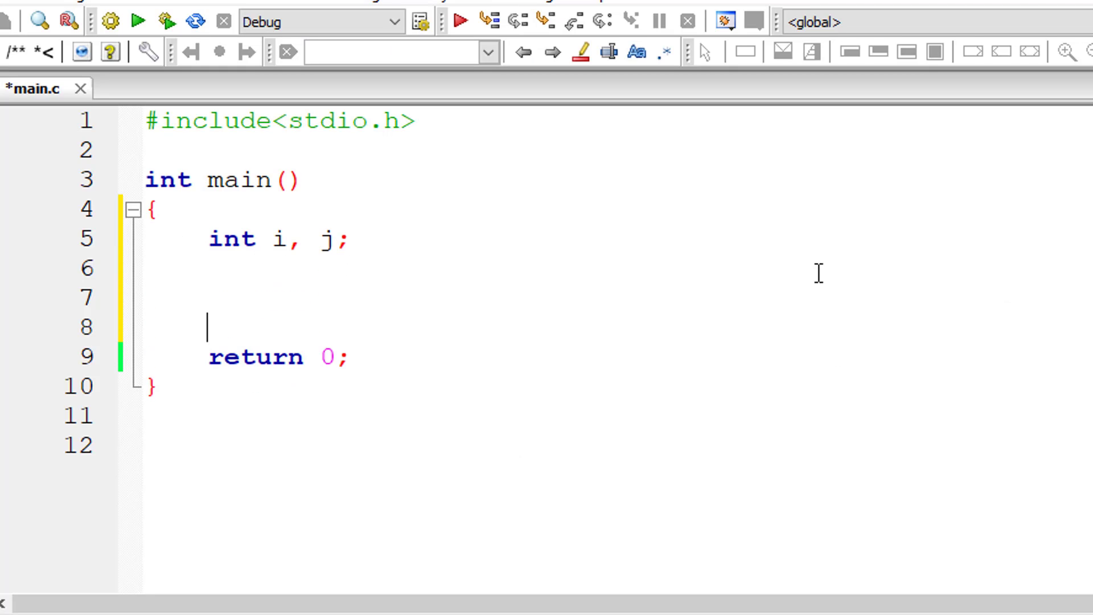
Write the outer loop header for(i = 1; i <= 3; i++)
{"action": "type", "text": "for("}
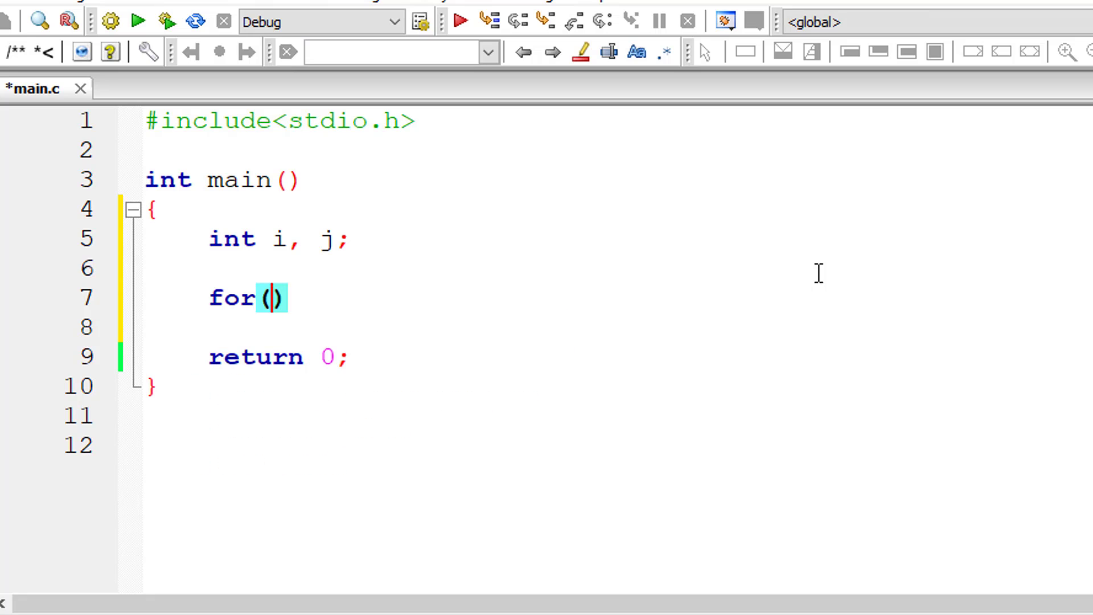
{"action": "type", "text": "i = 1;"}
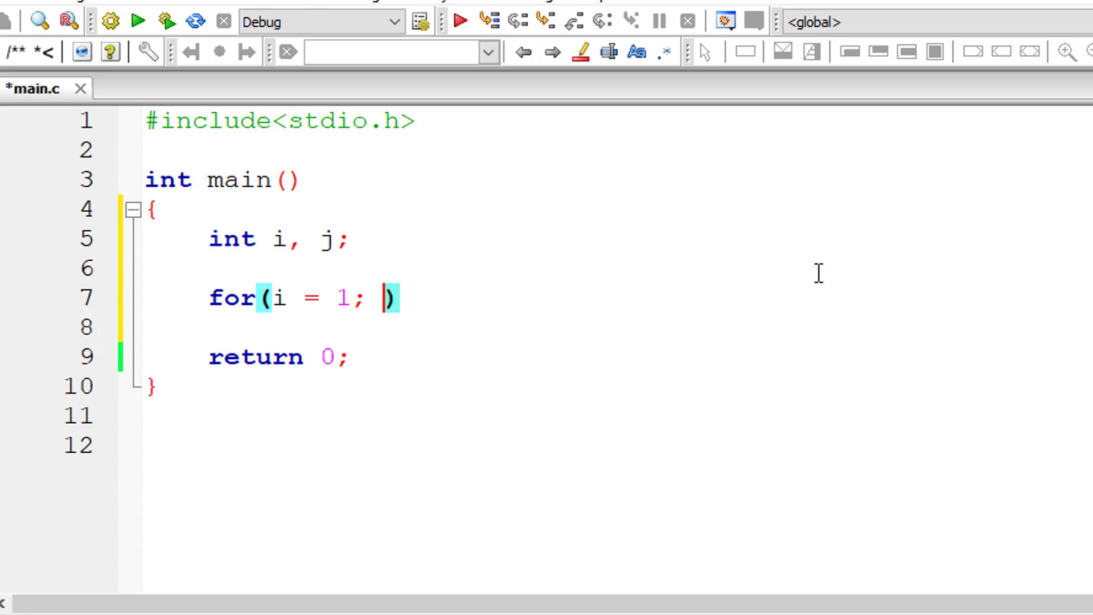
{"action": "type", "text": "i <"}
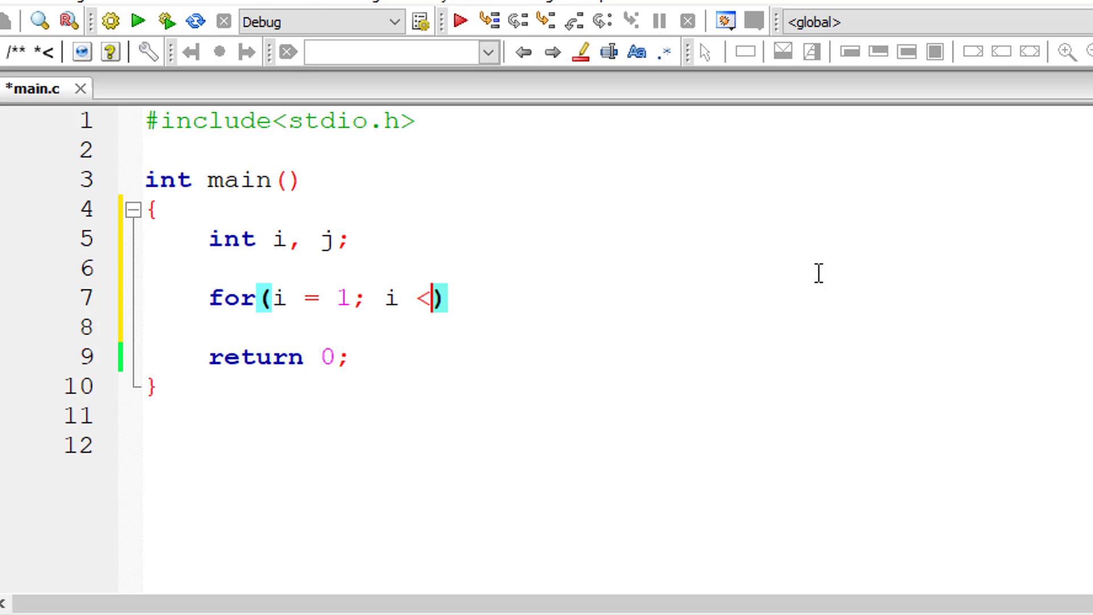
{"action": "type", "text": "="}
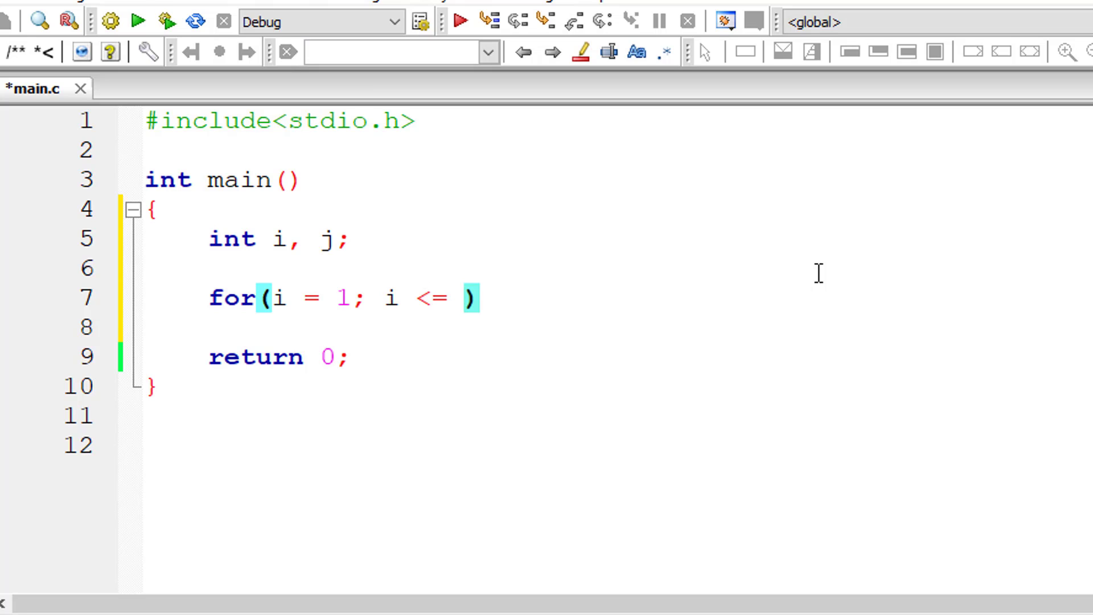
{"action": "type", "text": "3; i++"}
{"action": "type", "text": "printf("}
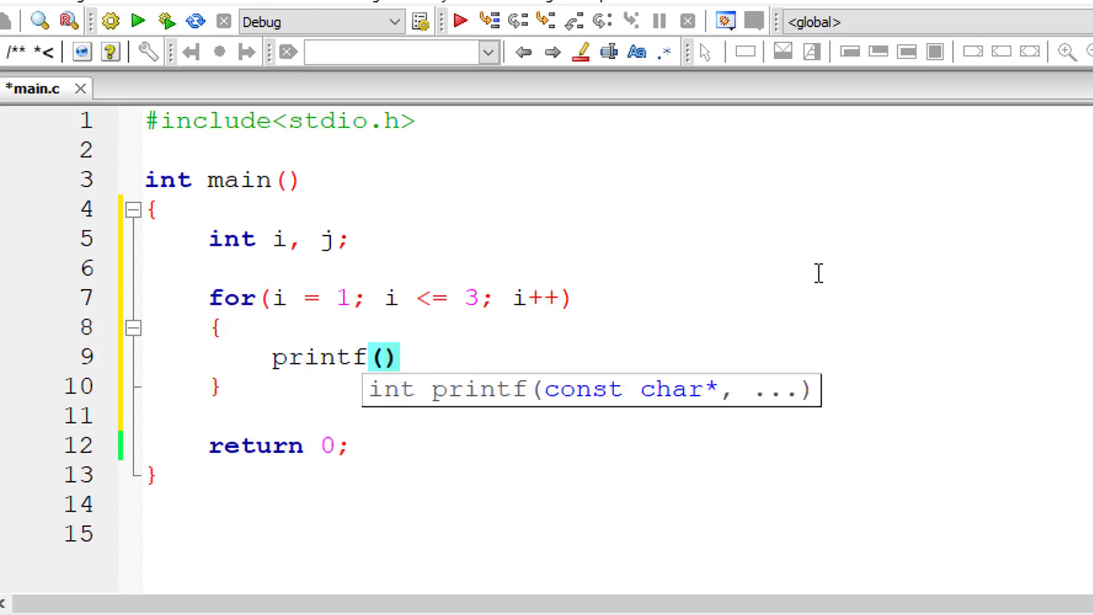
Add printf("\n%d Apple\n", i); inside the loop and save main.c
{"action": "type", "text": "\"\\n\""}
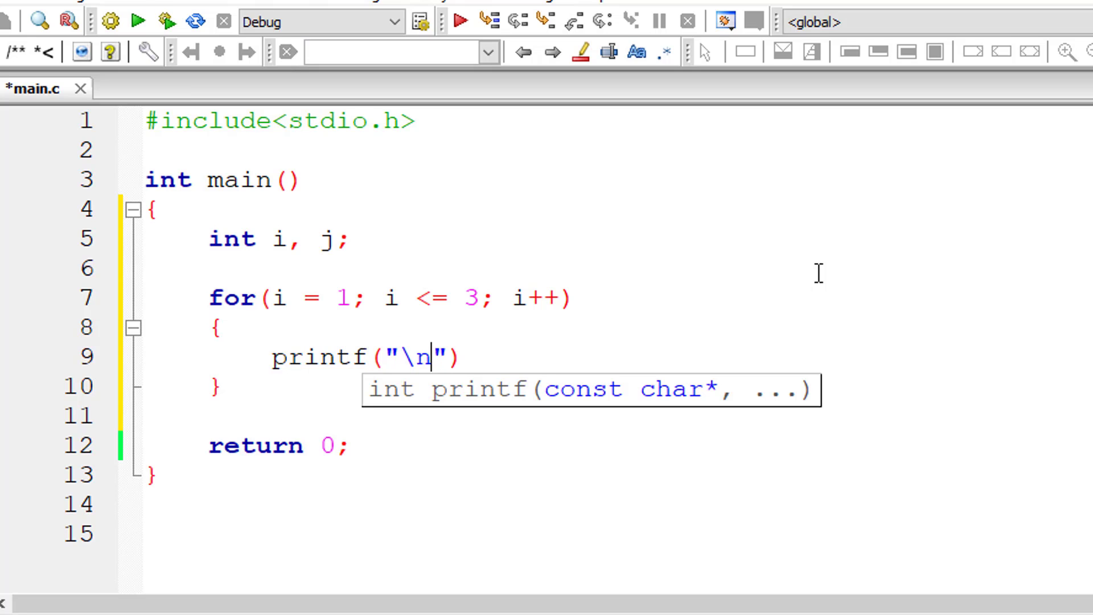
{"action": "type", "text": "%d App"}
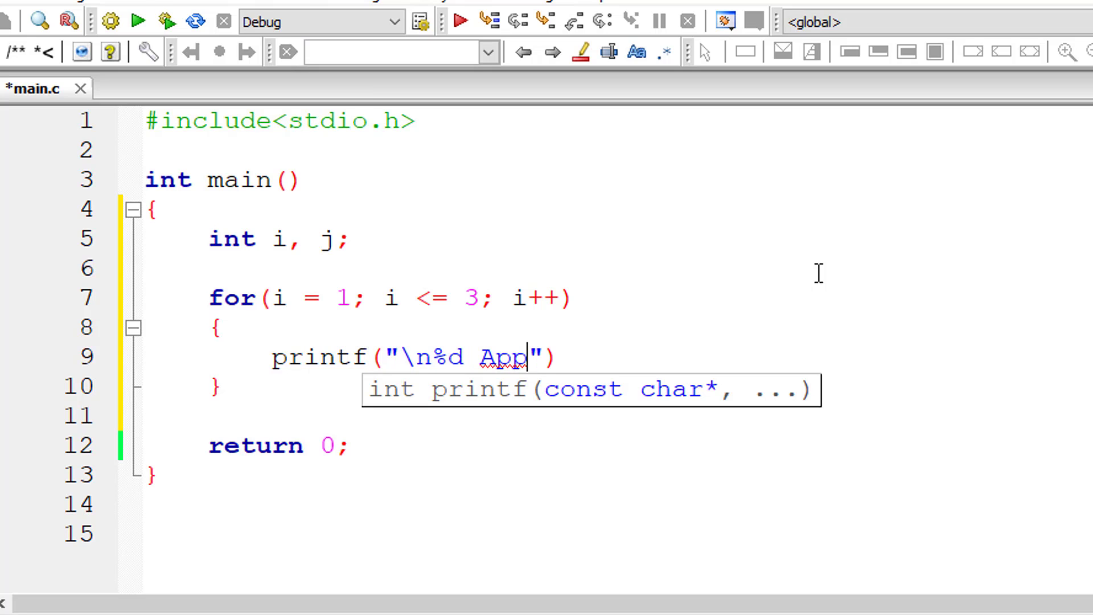
{"action": "type", "text": "le\\n"}
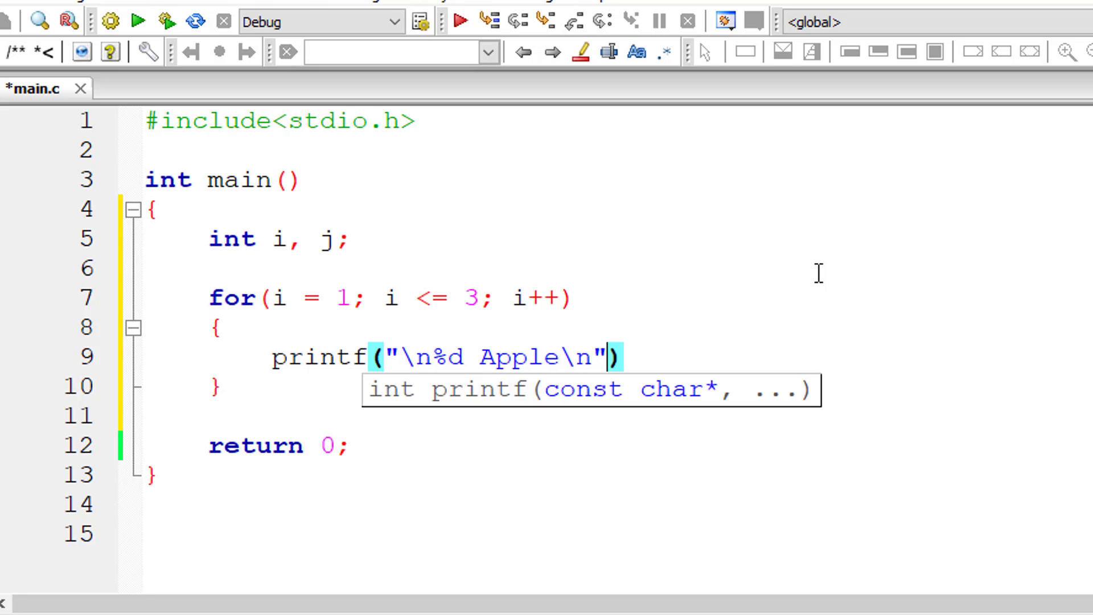
{"action": "type", "text": ", i);"}
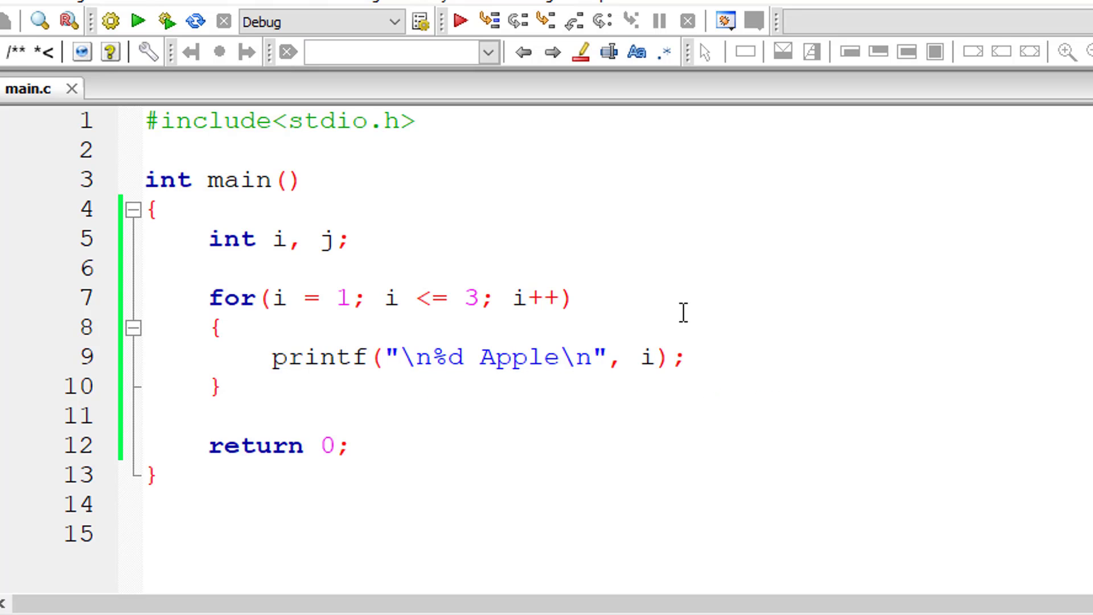
{"action": "left_click", "coordinate": [686, 359]}
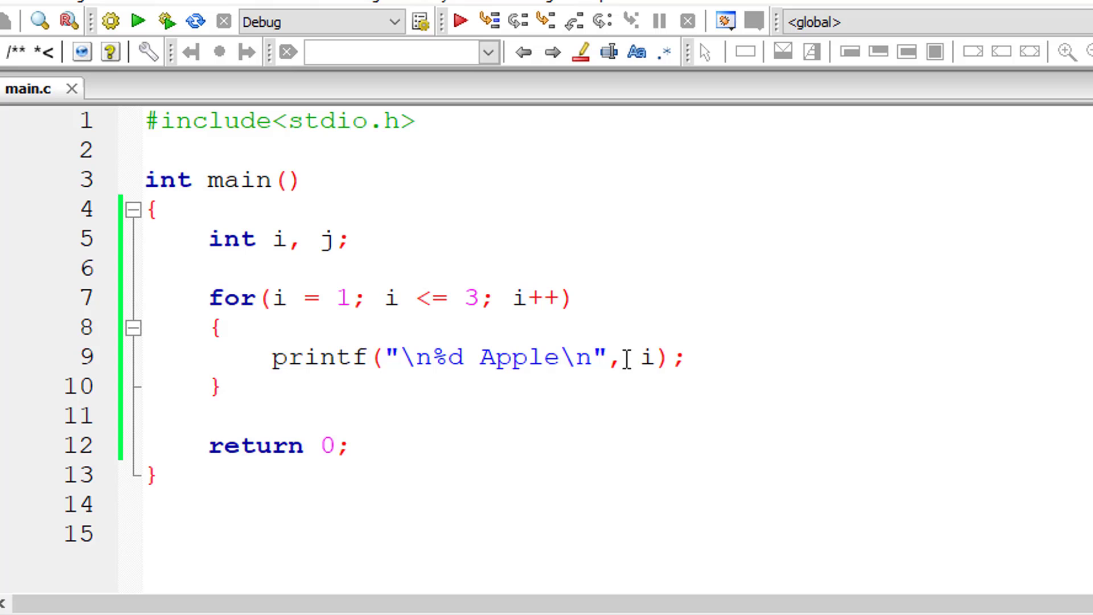
Write the inner loop header for(j = 1; j <= 2; j++) inside the Apple loop
{"action": "type", "text": "f"}
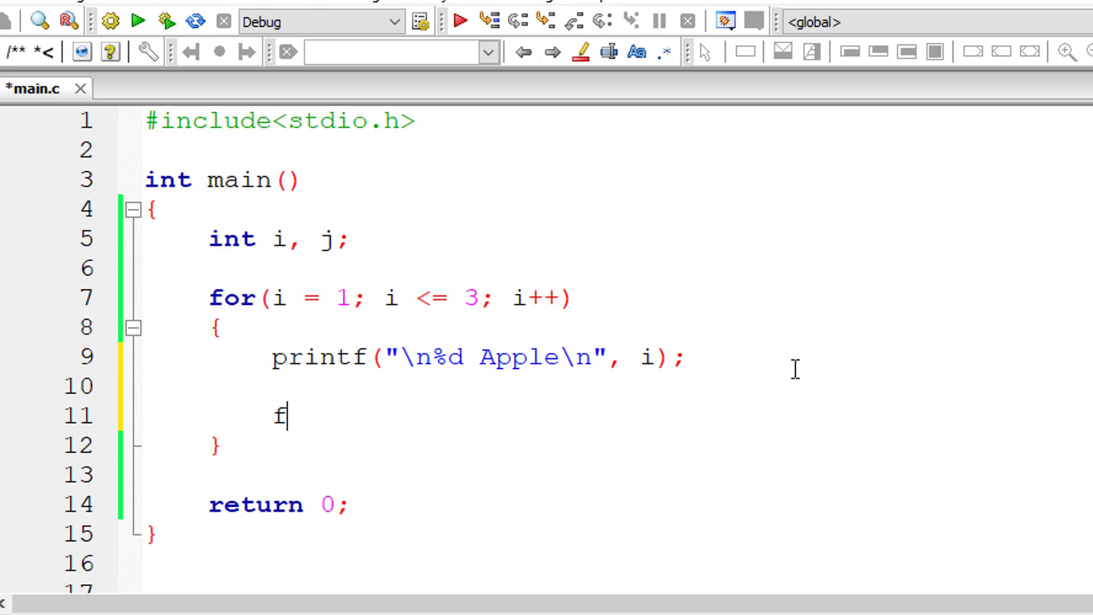
{"action": "type", "text": "or(j = 1;"}
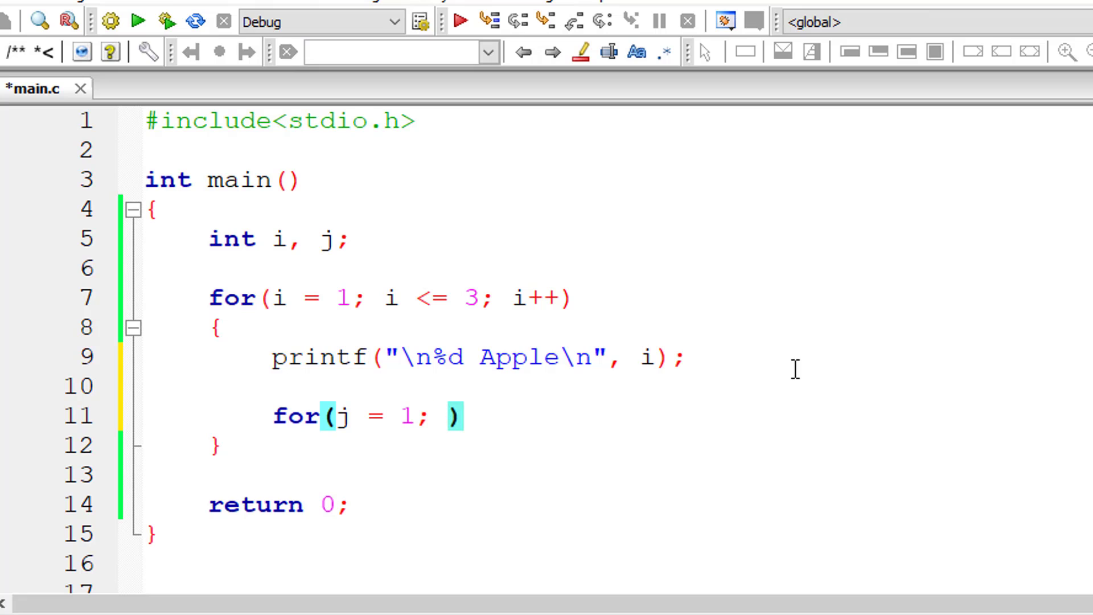
{"action": "type", "text": "j <"}
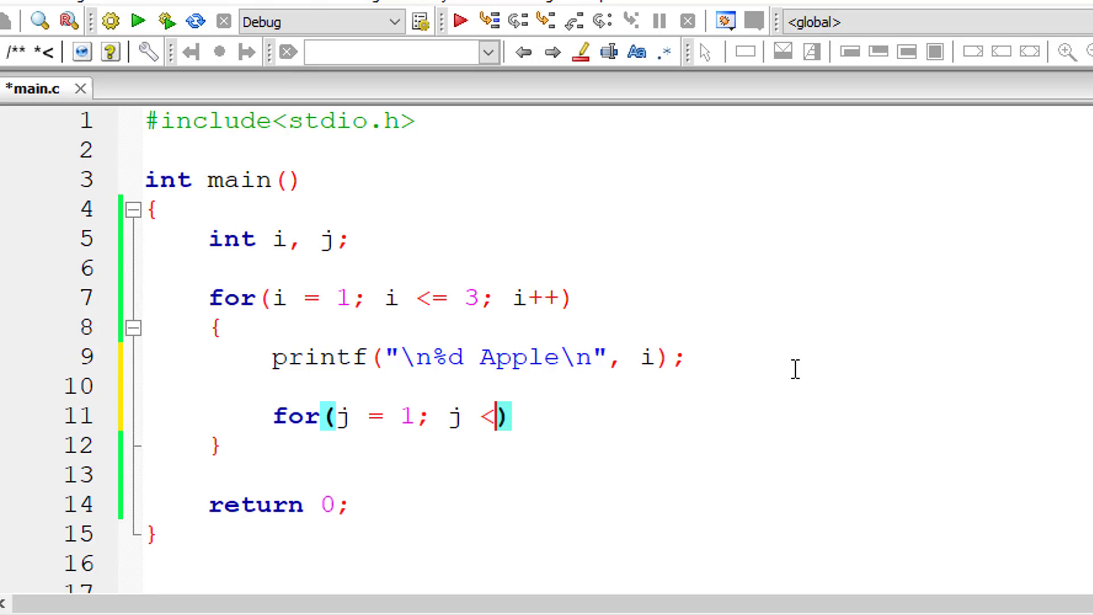
{"action": "type", "text": "= 2; j++"}
{"action": "type", "text": "pr"}
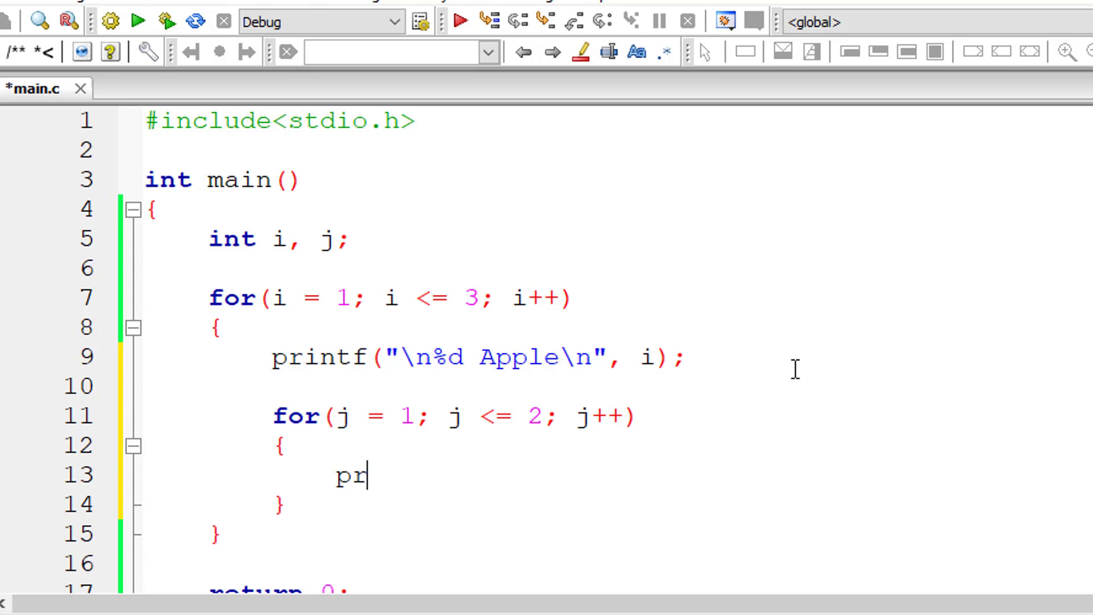
Add printf("\t%d Oracle\n", j); in the inner loop, inserting %d after \t
{"action": "type", "text": "intf(\"\")"}
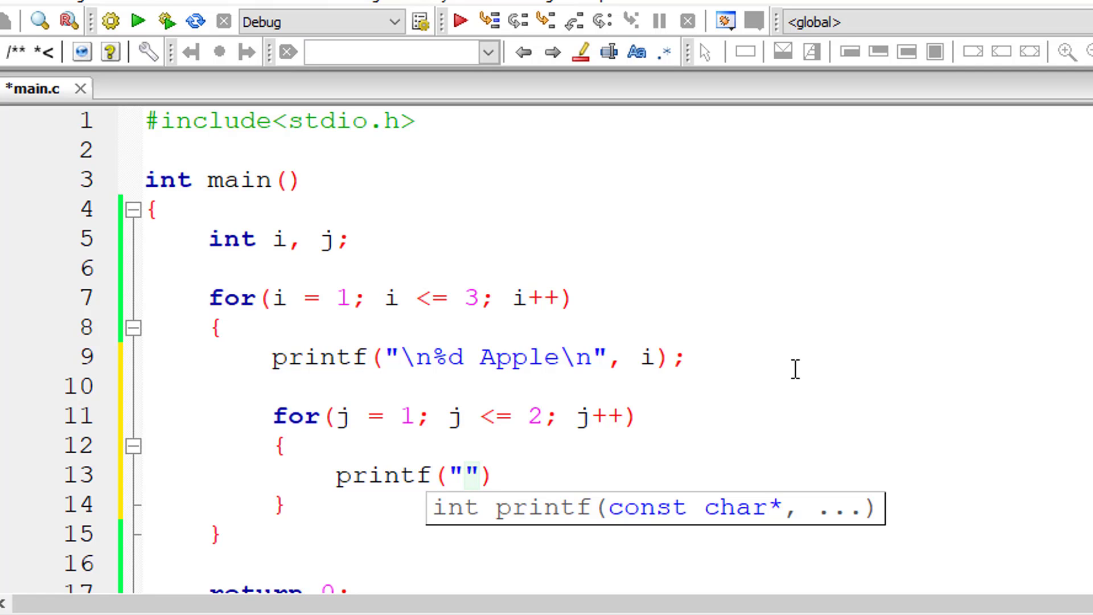
{"action": "type", "text": "\\t"}
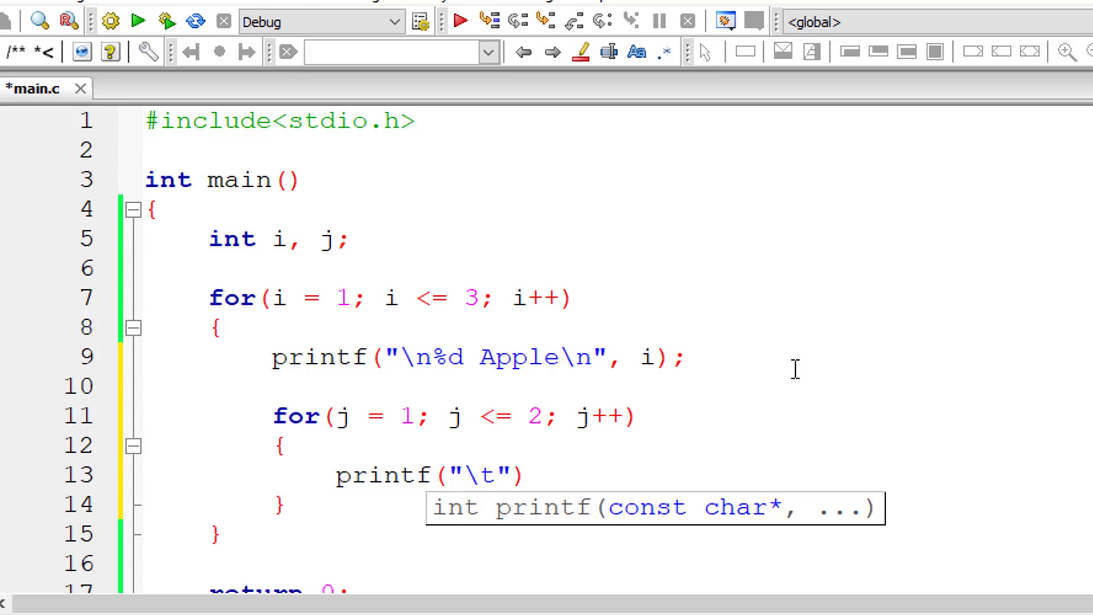
{"action": "type", "text": "Oracl"}
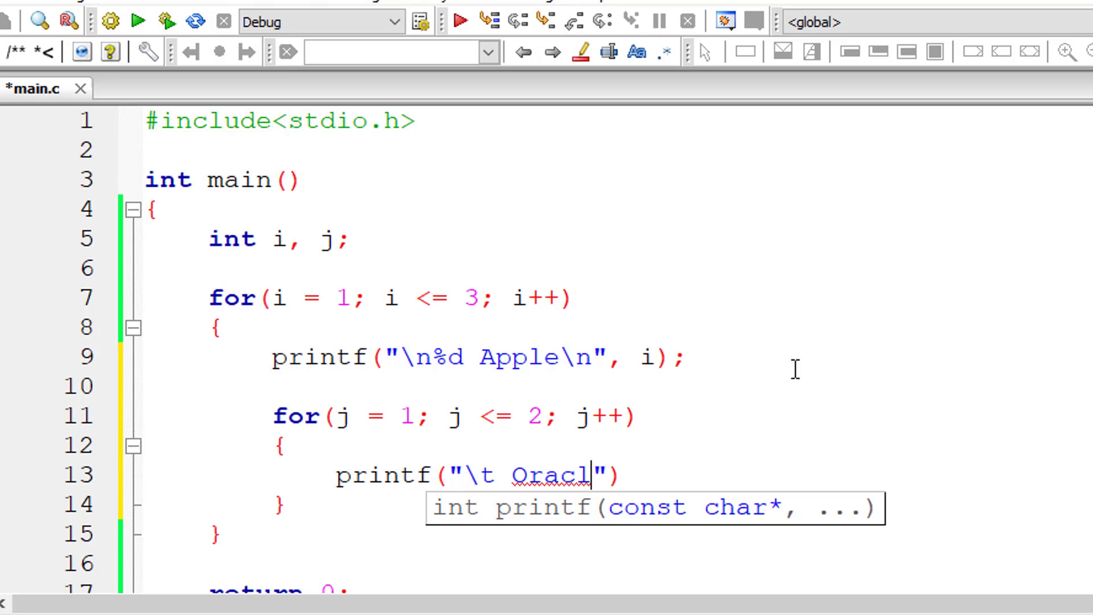
{"action": "type", "text": "e\\n"}
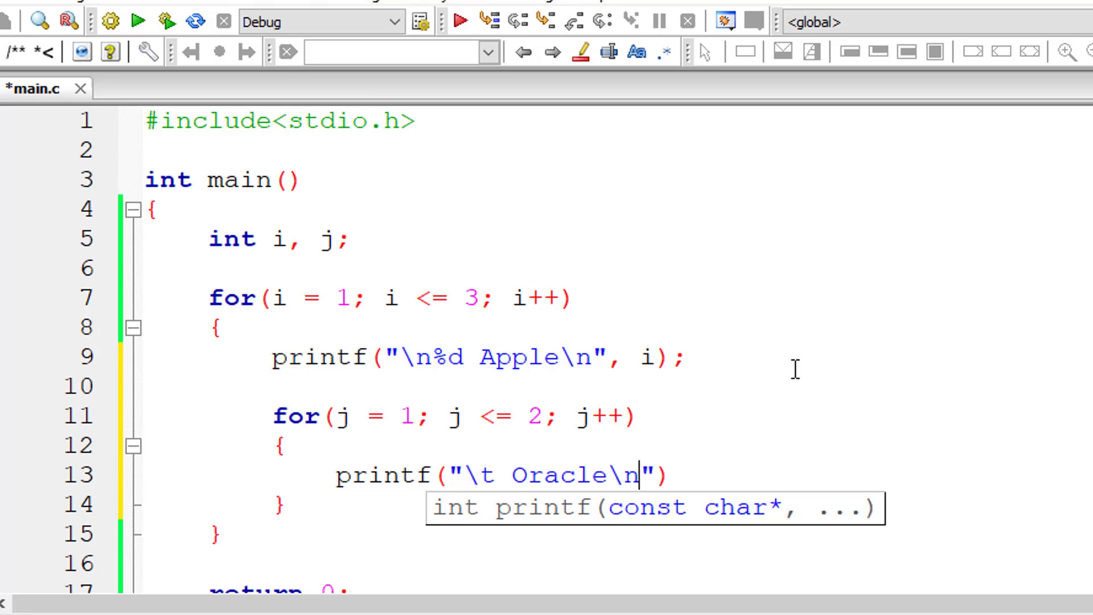
{"action": "type", "text": ", j"}
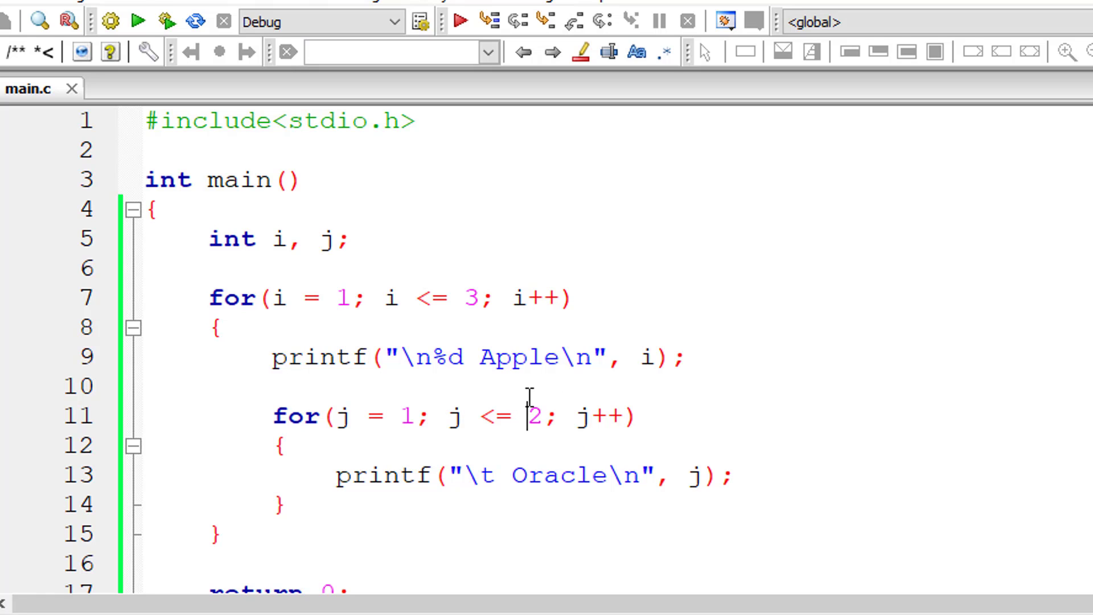
{"action": "mouse_move", "coordinate": [414, 415]}
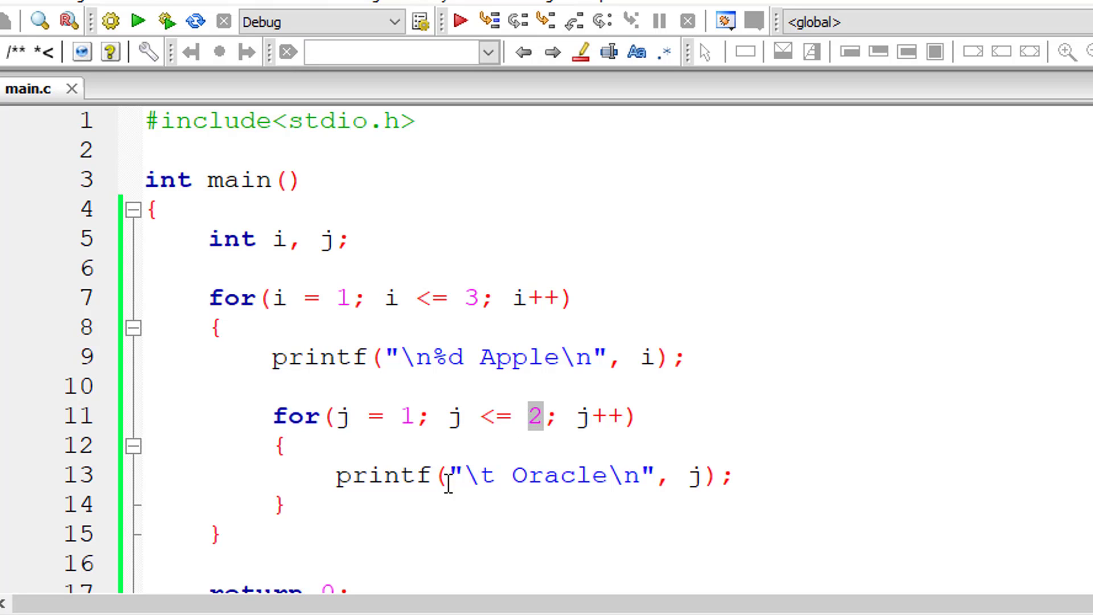
{"action": "mouse_move", "coordinate": [504, 517]}
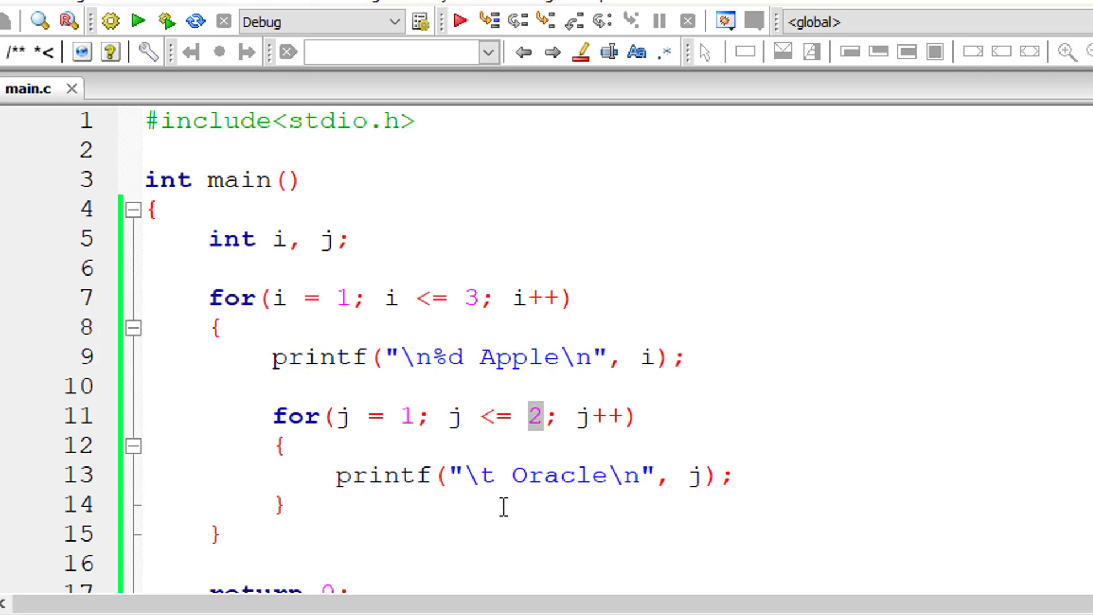
{"action": "left_click", "coordinate": [511, 477]}
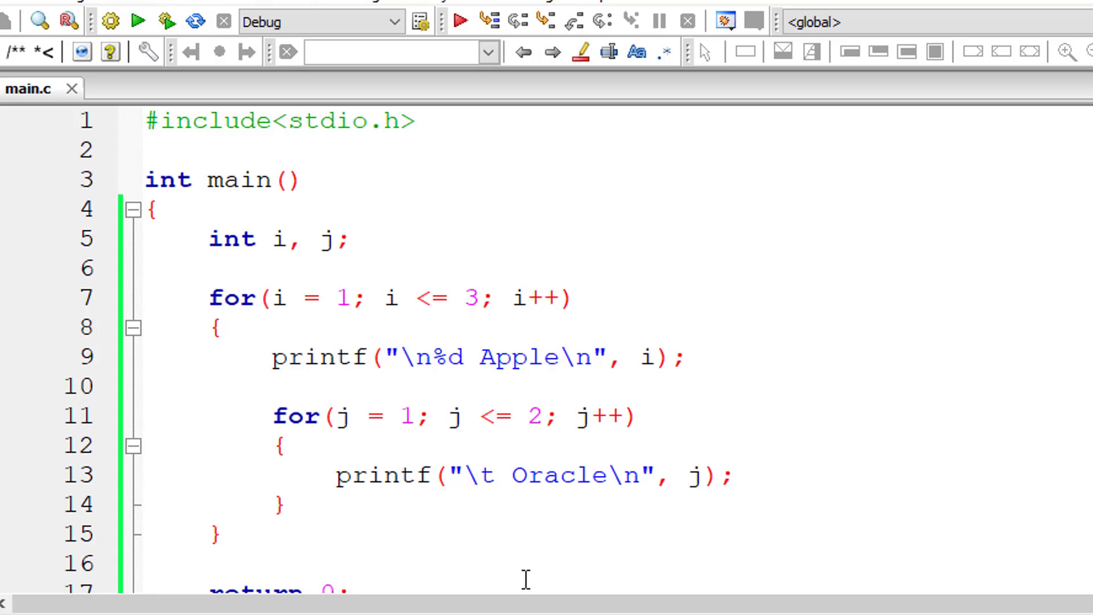
{"action": "type", "text": "%d"}
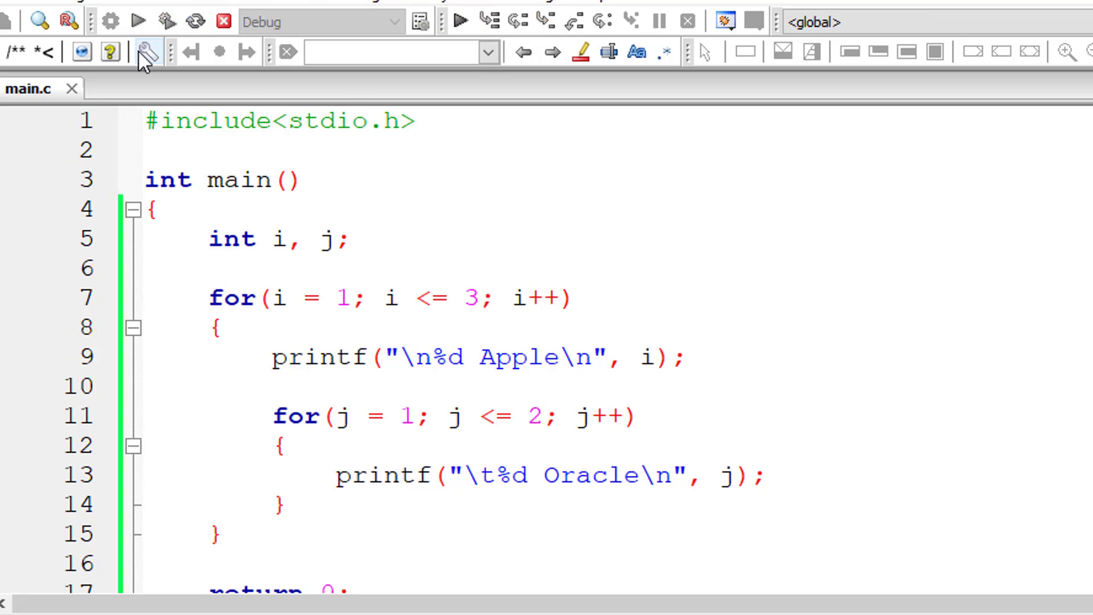
{"action": "left_click", "coordinate": [136, 21]}
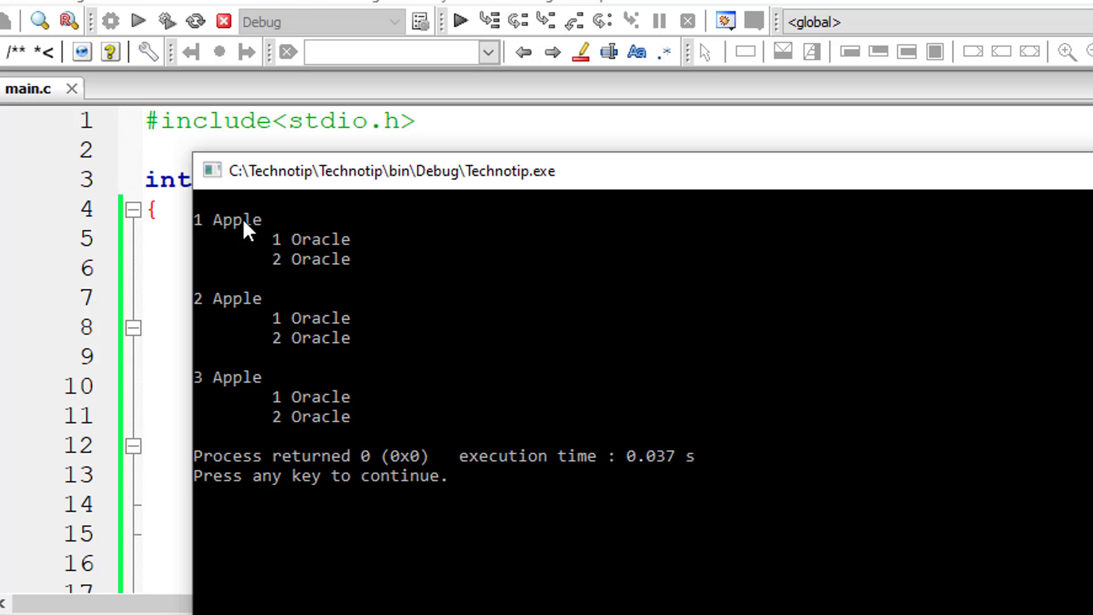
{"action": "mouse_move", "coordinate": [262, 321]}
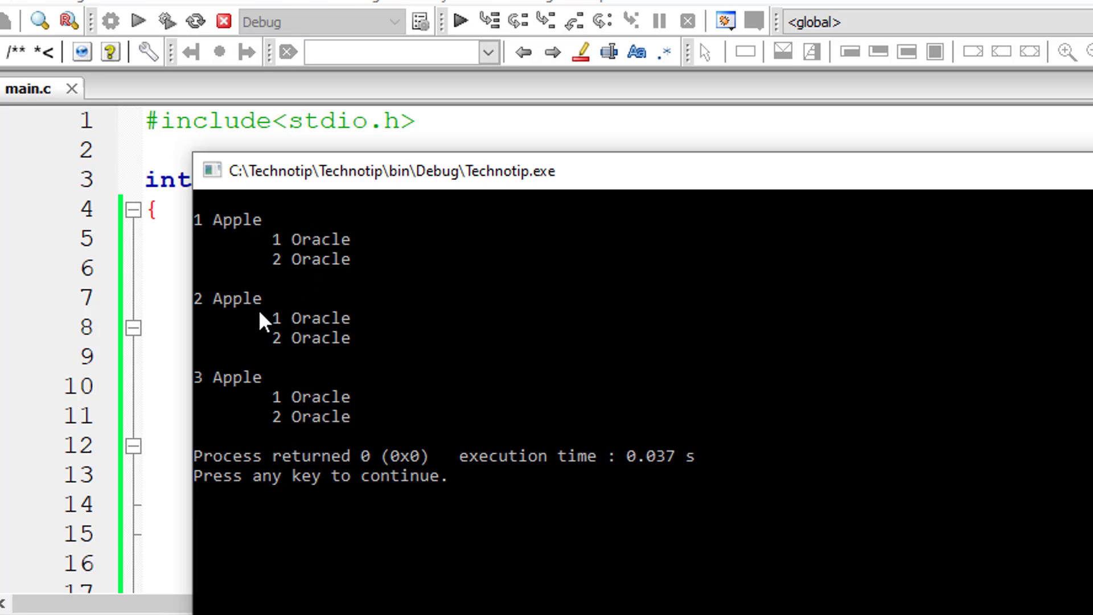
{"action": "mouse_move", "coordinate": [326, 450]}
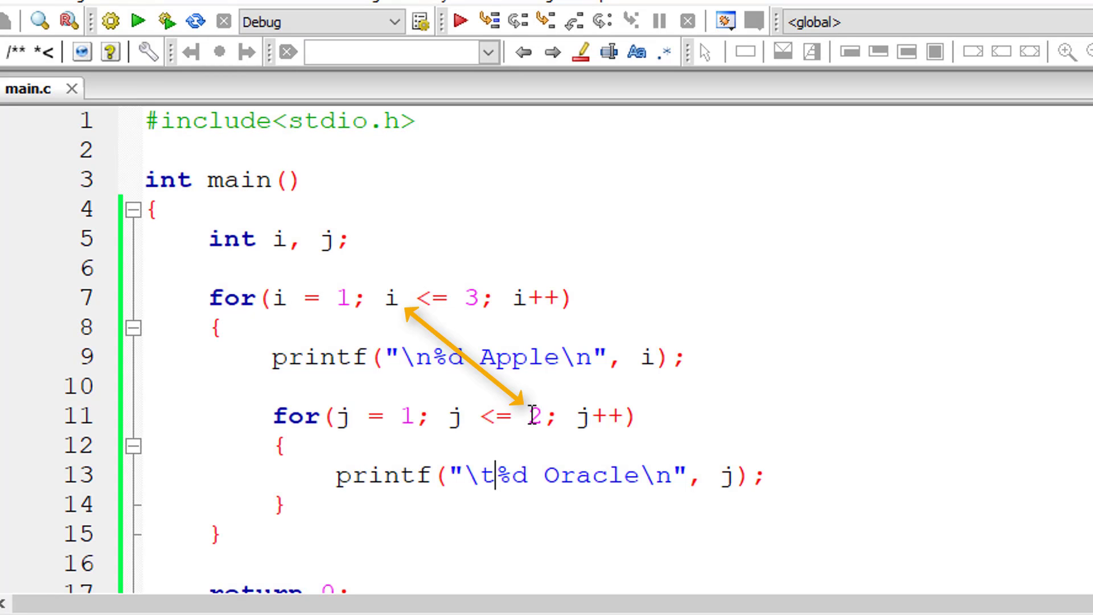
Change the inner loop condition from j <= 2 to j <= i
{"action": "type", "text": "i"}
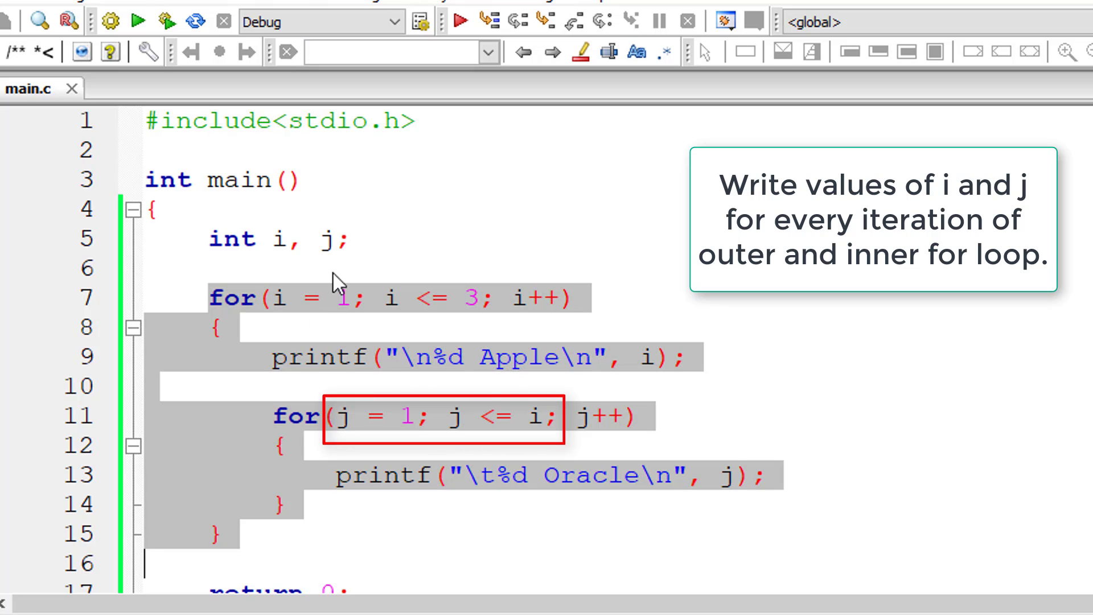
{"action": "left_click", "coordinate": [349, 299]}
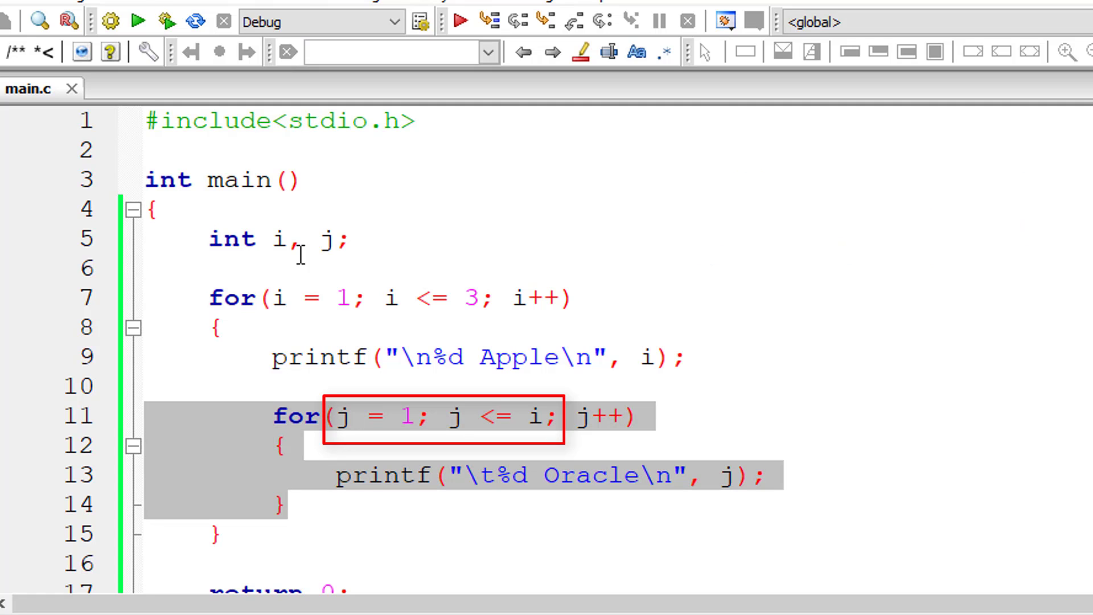
{"action": "left_click", "coordinate": [356, 298]}
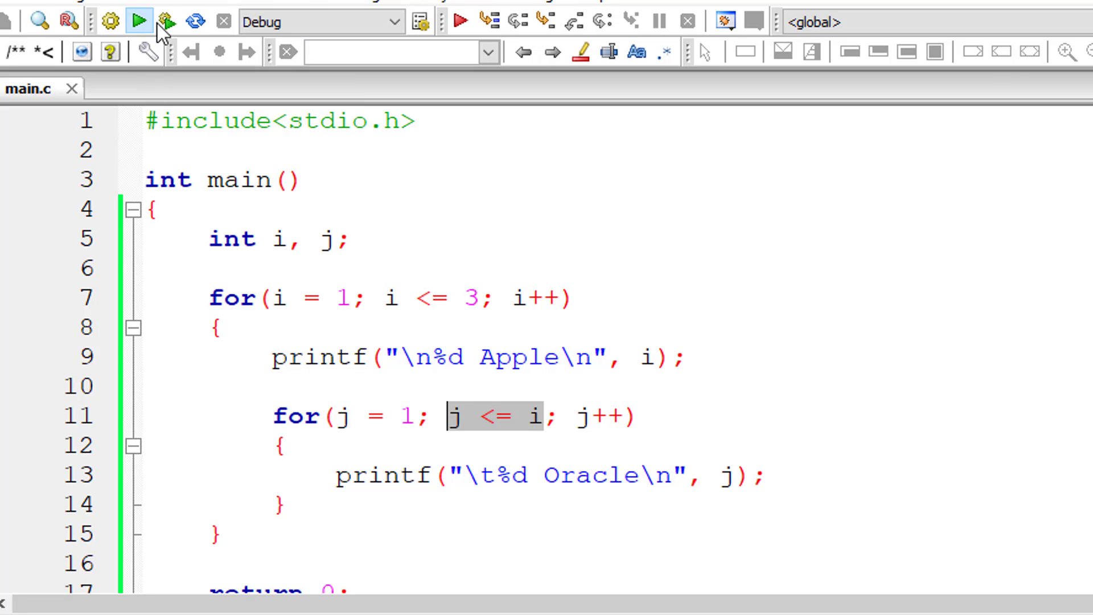
Build and run to see Apple 1-3 each followed by a growing count of Oracle lines
{"action": "left_click", "coordinate": [136, 21]}
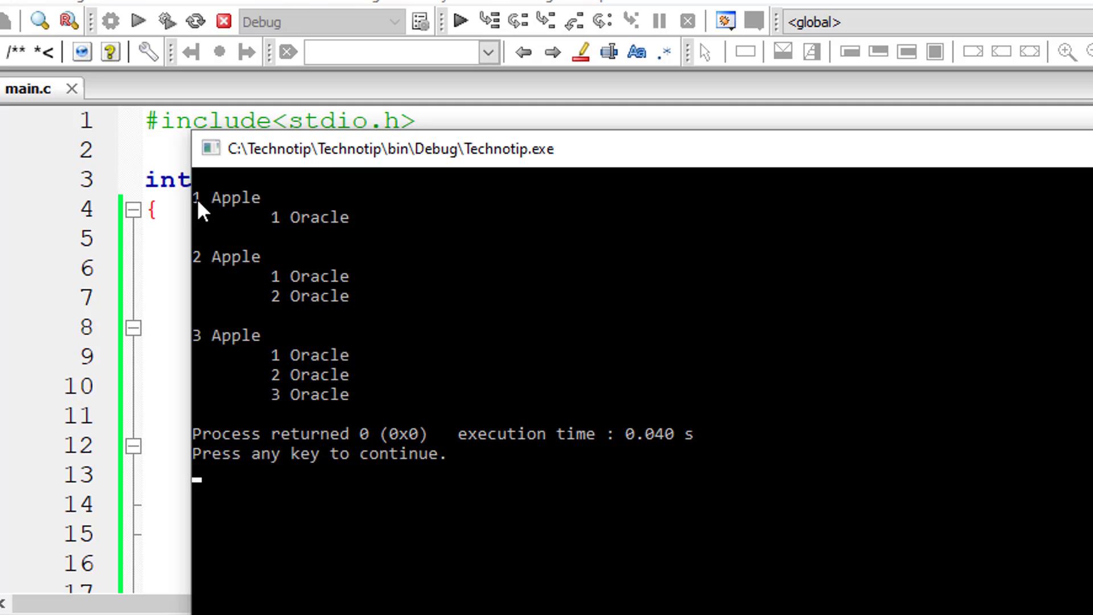
{"action": "mouse_move", "coordinate": [285, 226]}
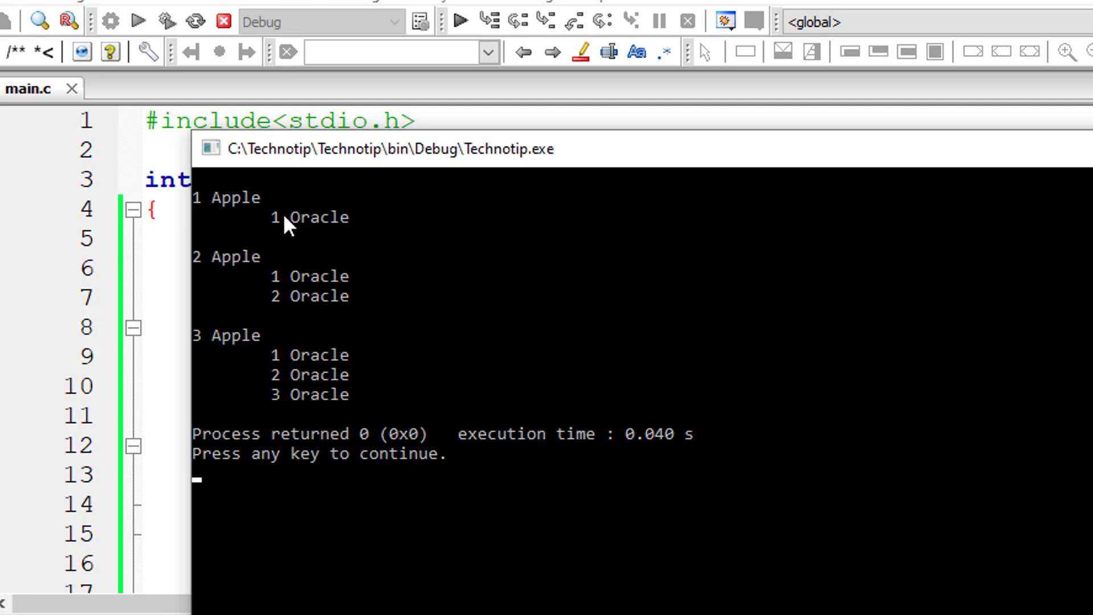
{"action": "mouse_move", "coordinate": [237, 271]}
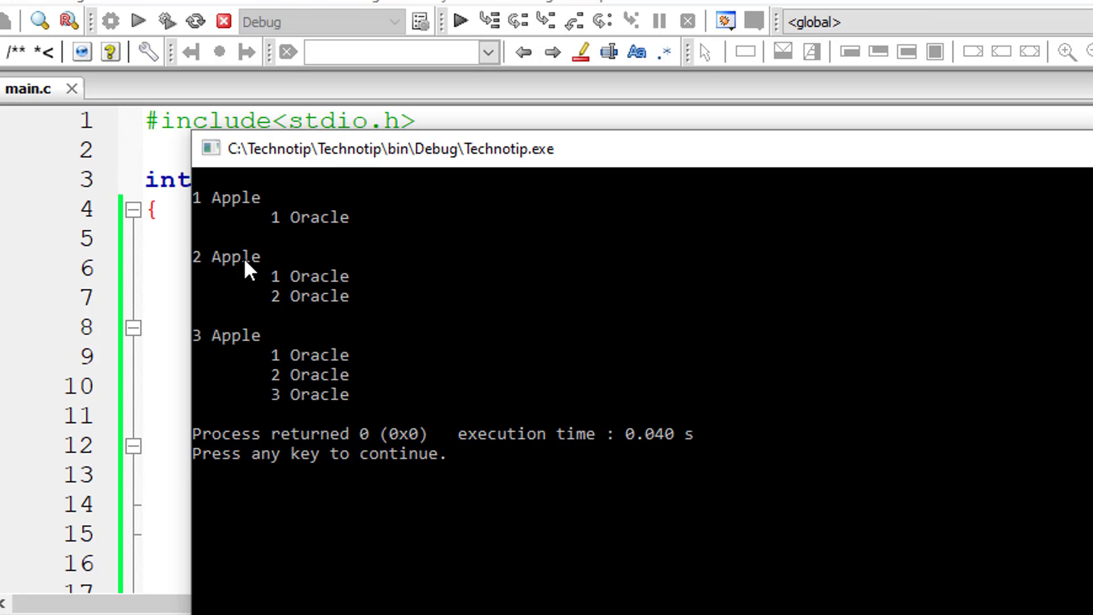
{"action": "mouse_move", "coordinate": [196, 339]}
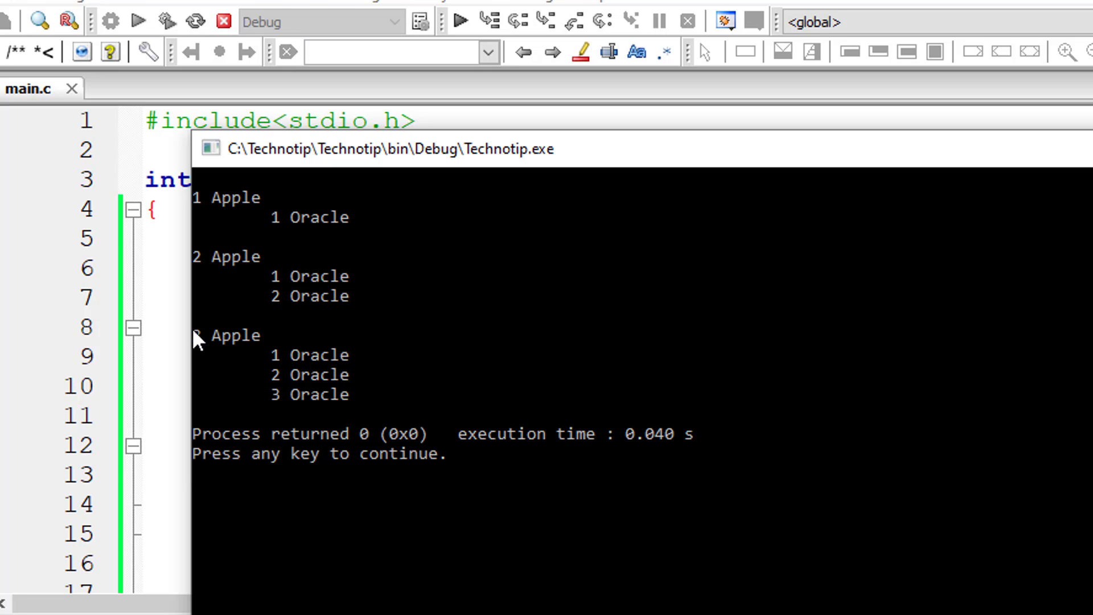